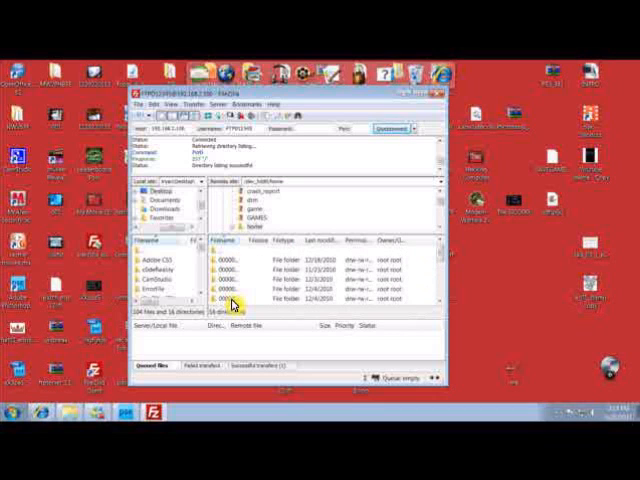
{"action": "mouse_move", "coordinate": [522, 270]}
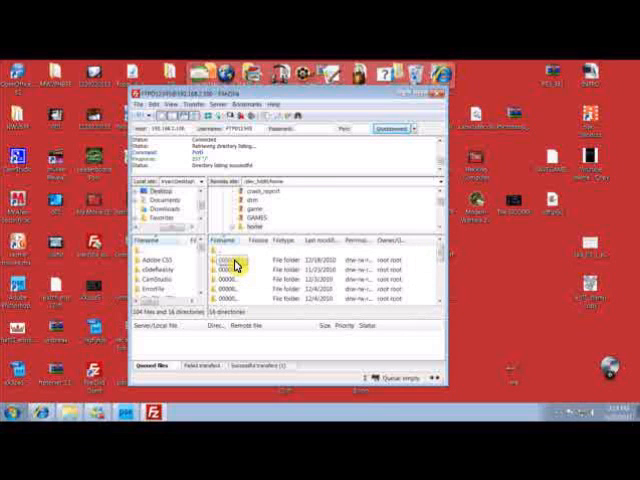
Open the first user folder on the server and confirm overwriting the existing image there.
{"action": "double_click", "coordinate": [230, 264]}
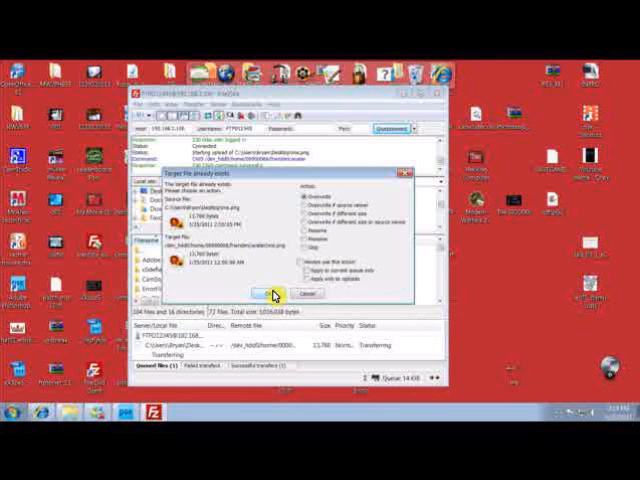
{"action": "left_click", "coordinate": [262, 292]}
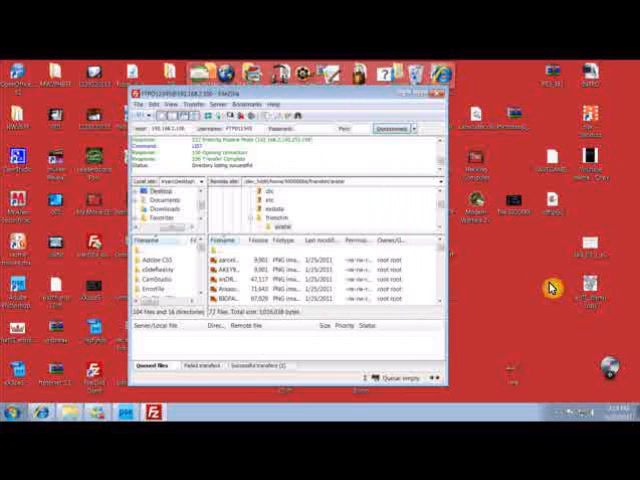